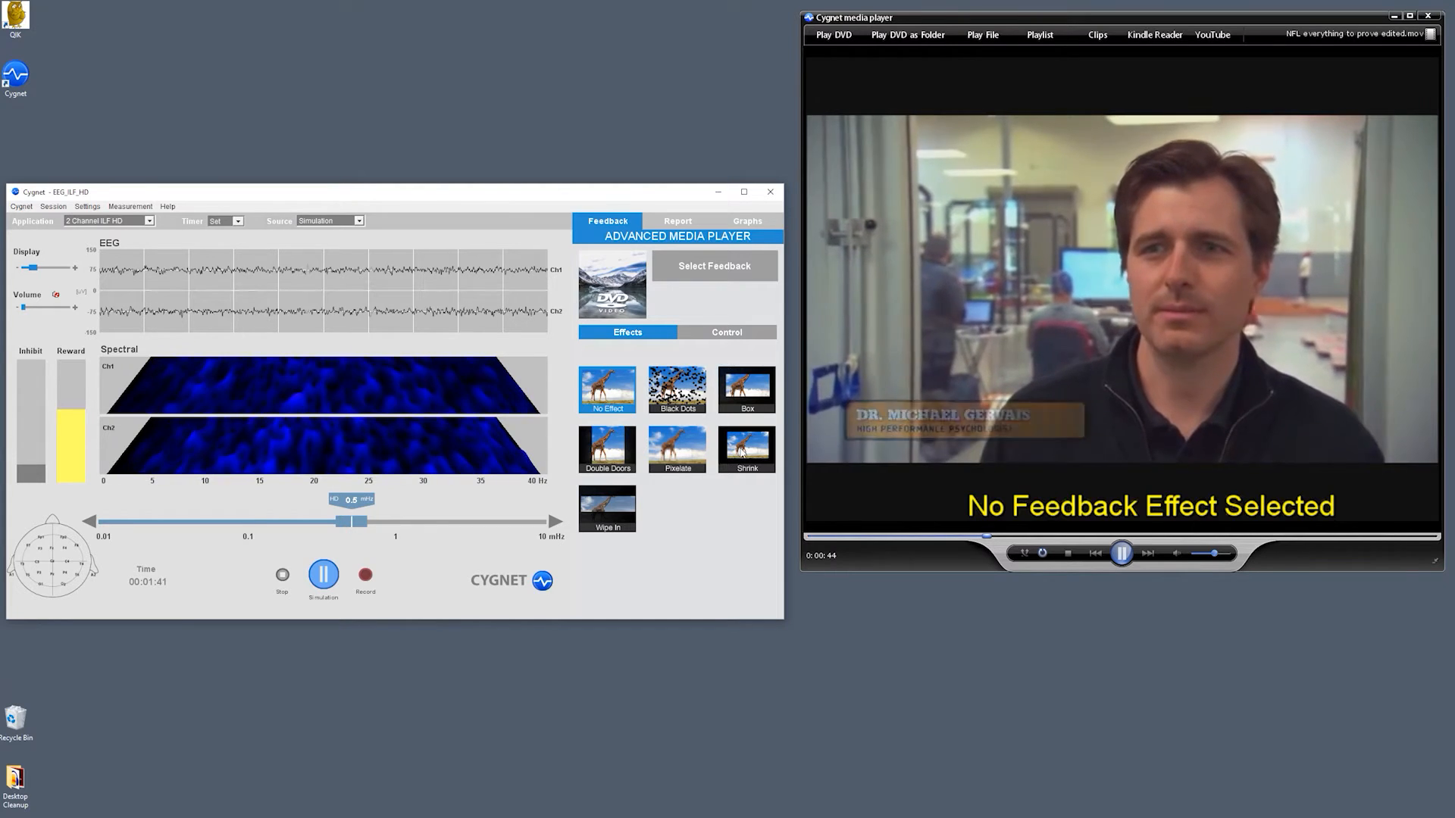
# Apply the Shrink feedback effect so the playing movie shrinks inside the player window
pyautogui.click(746, 449)
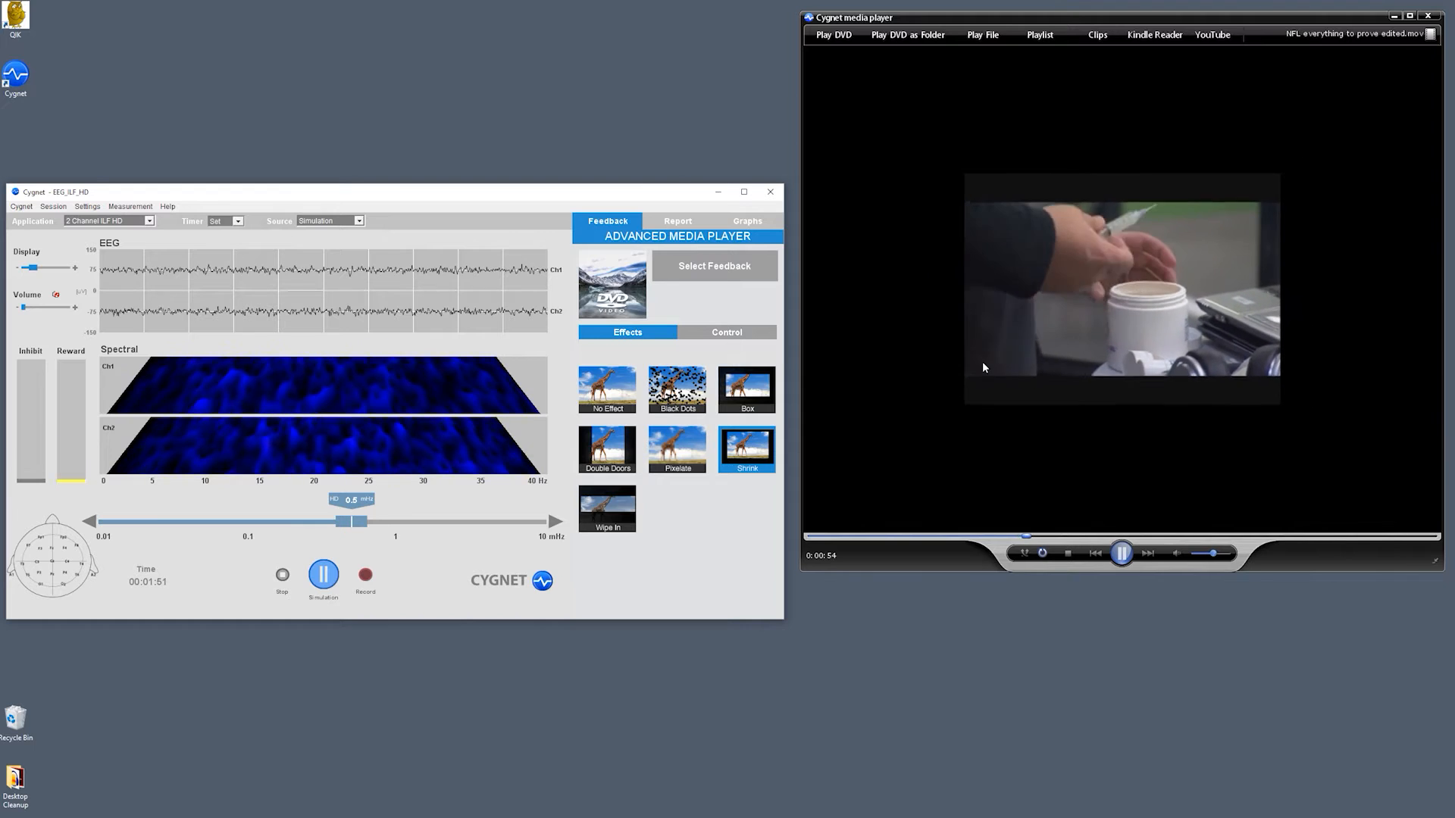
pyautogui.click(743, 193)
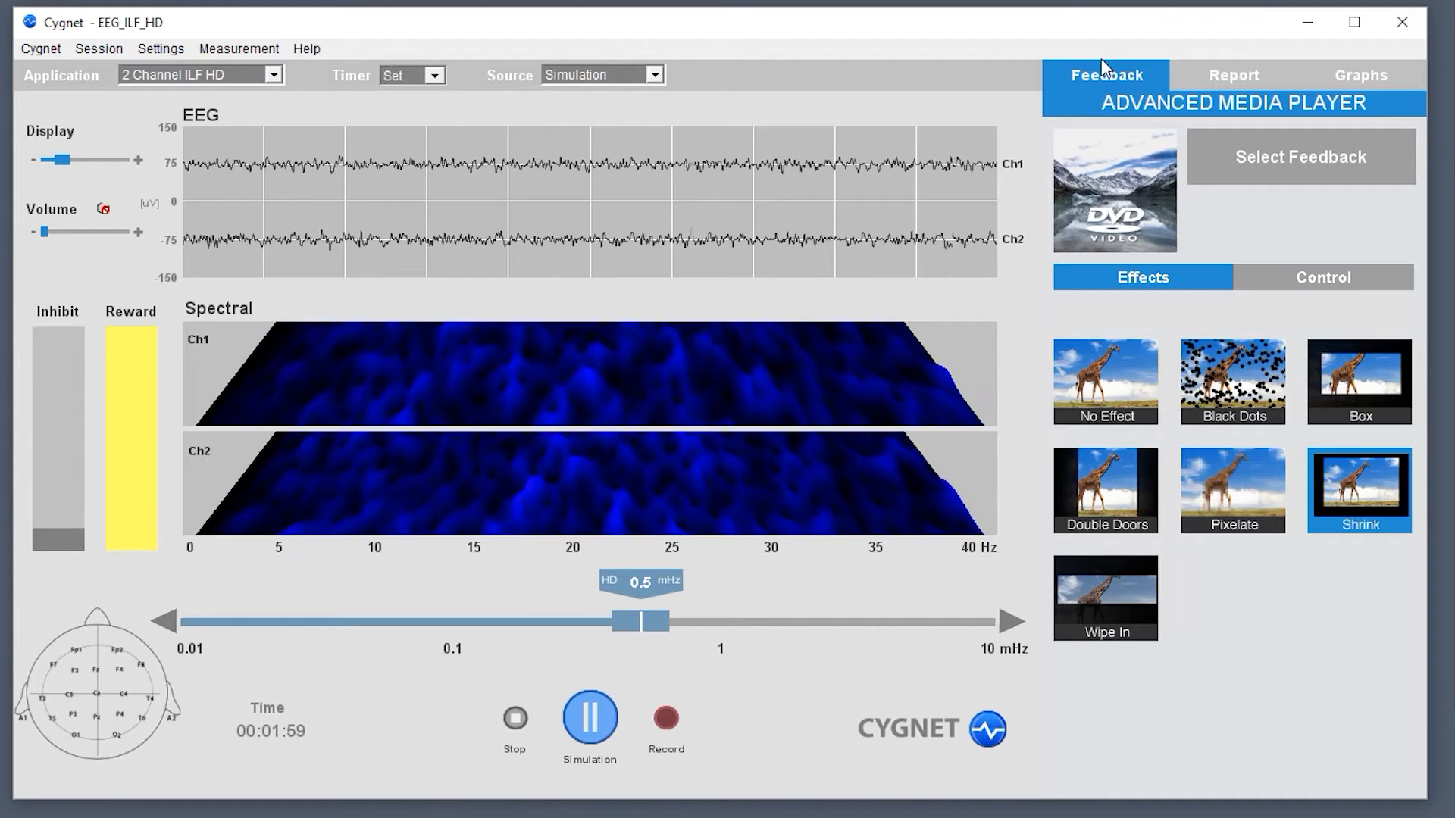
pyautogui.moveTo(1307, 283)
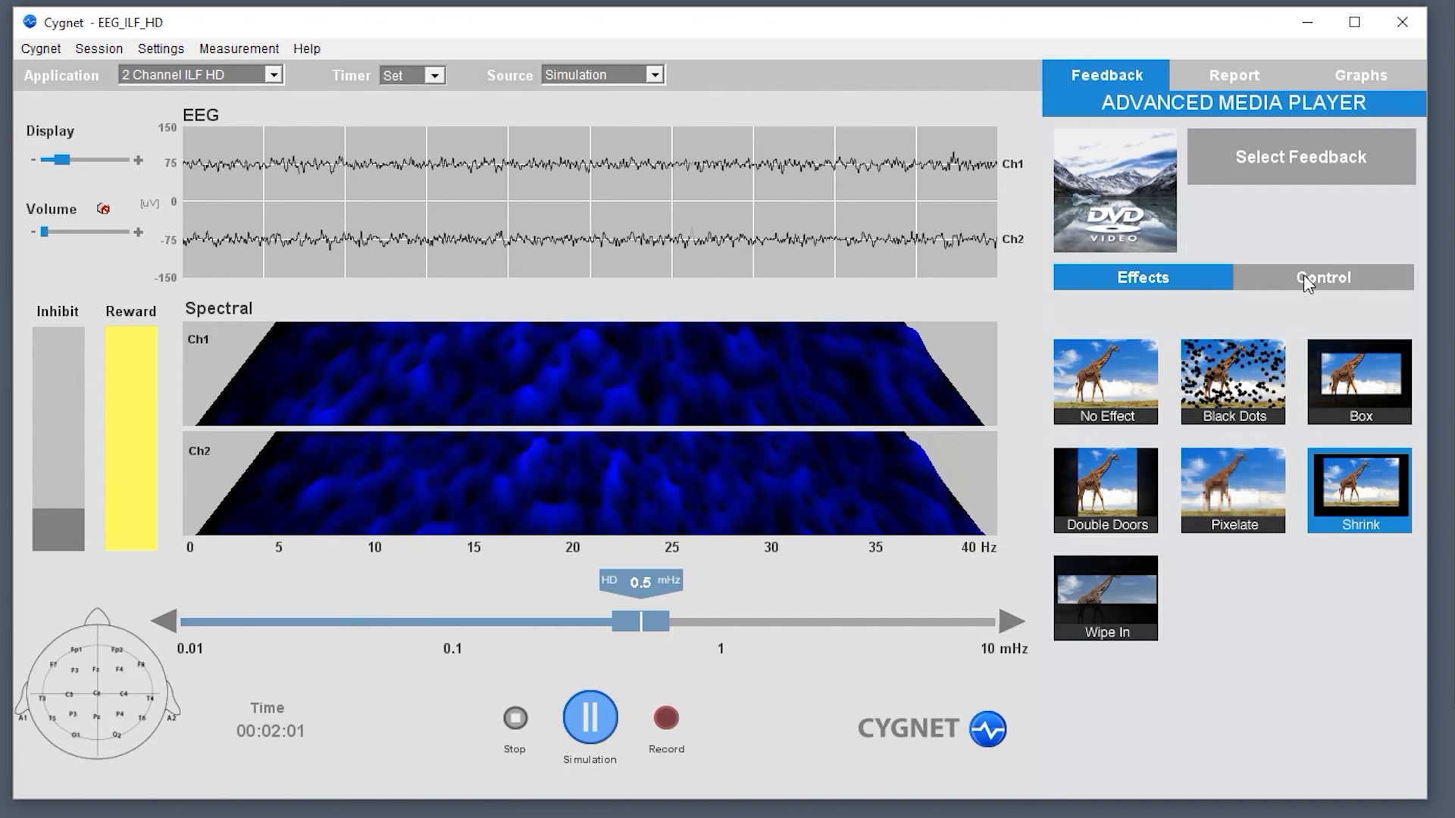
# Show the playback Control panel with the movie time slider at 02:09 of 02:35
pyautogui.click(1322, 276)
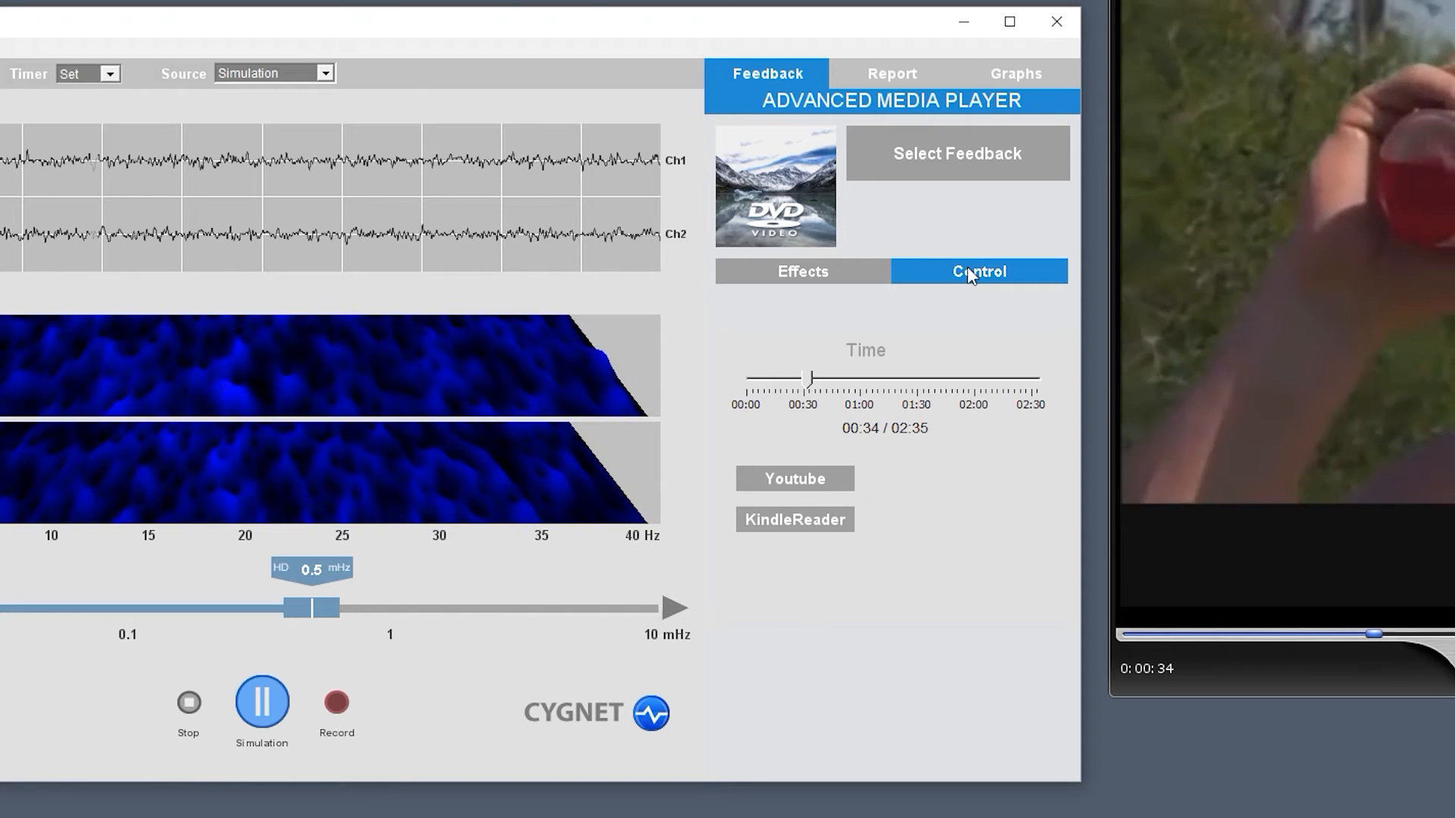
pyautogui.click(800, 271)
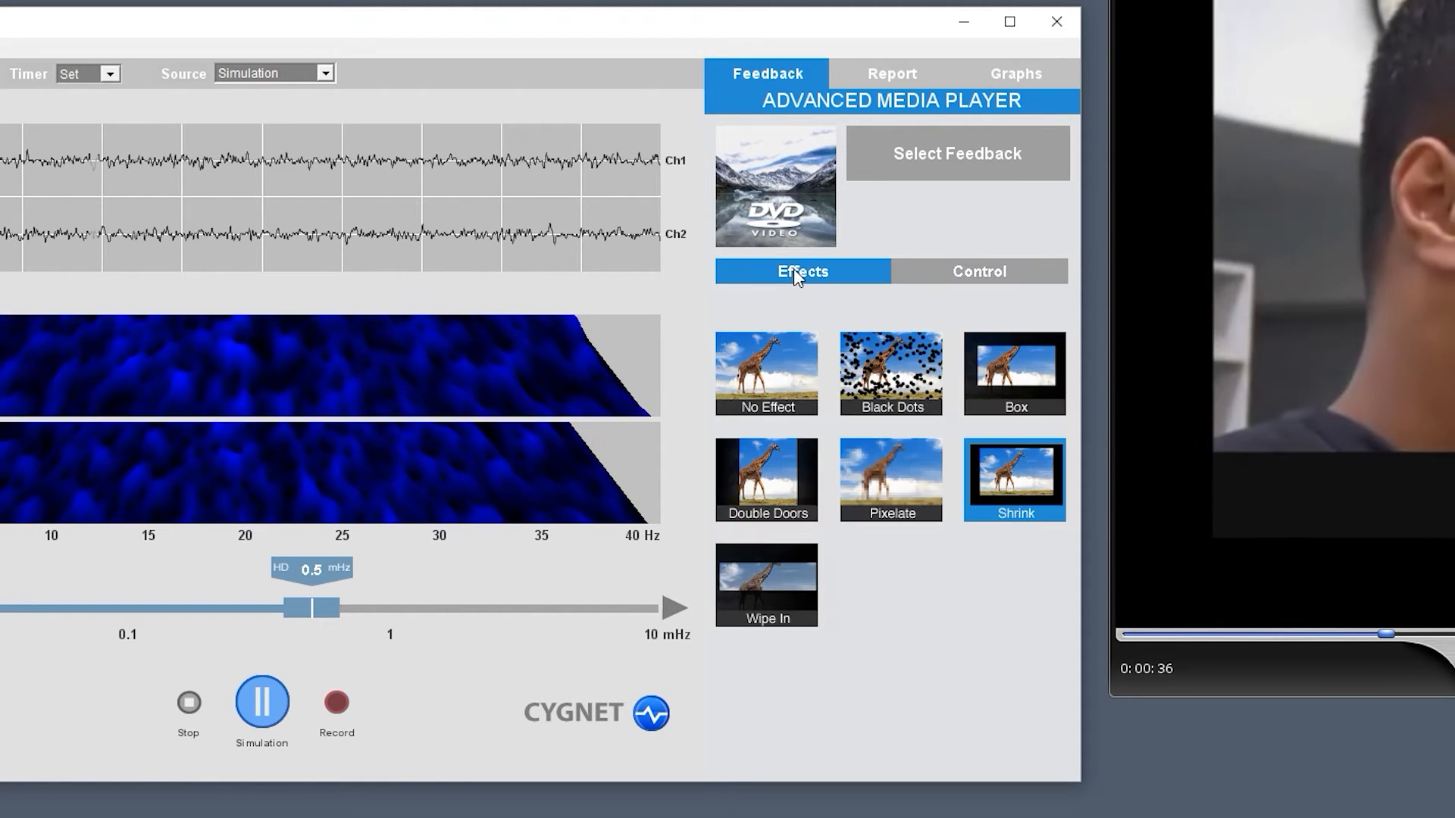
pyautogui.click(978, 271)
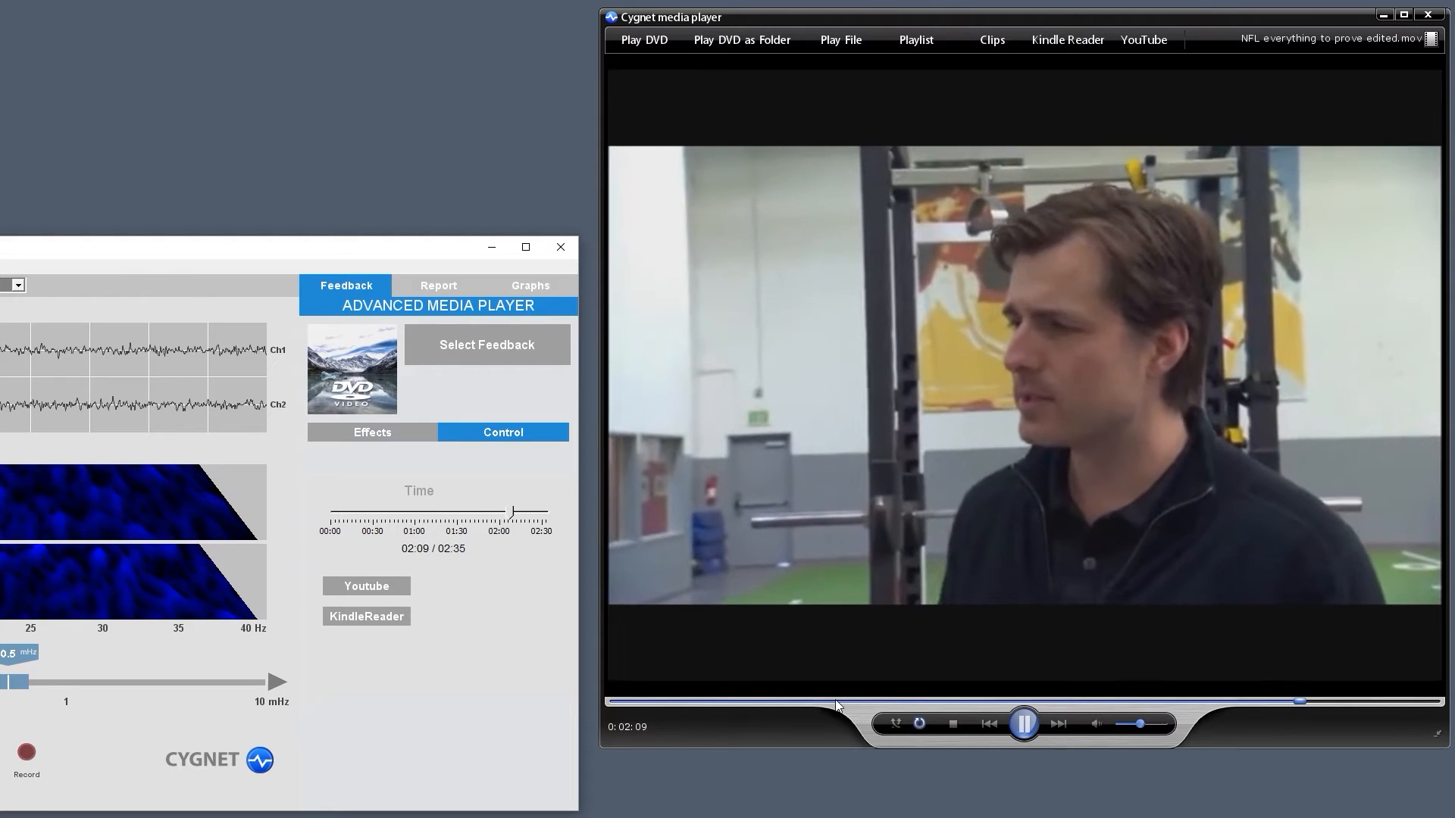
# Rewind the movie under one minute and launch the Kindle Reader player showing No Effect
pyautogui.click(844, 702)
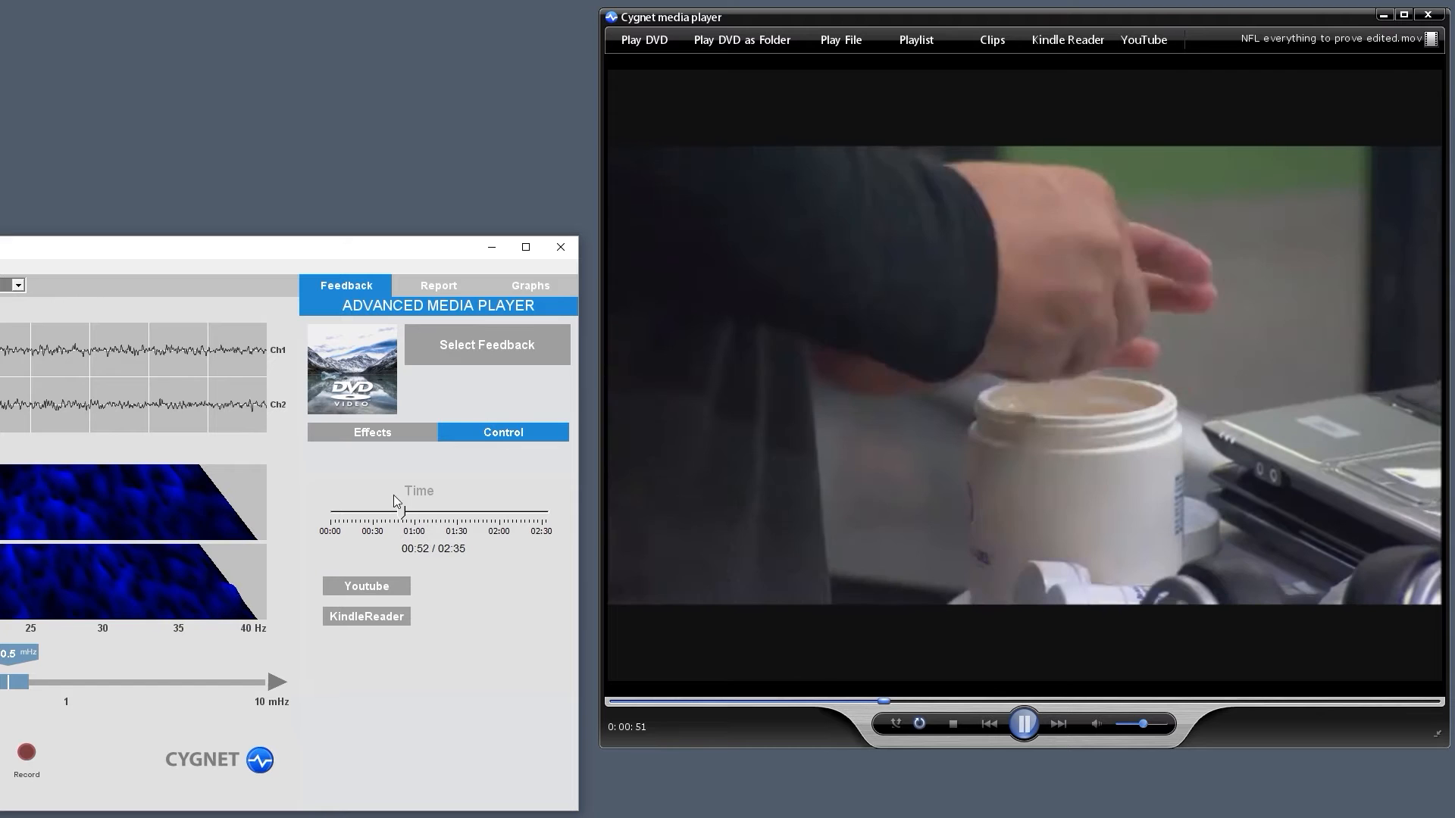
pyautogui.click(365, 616)
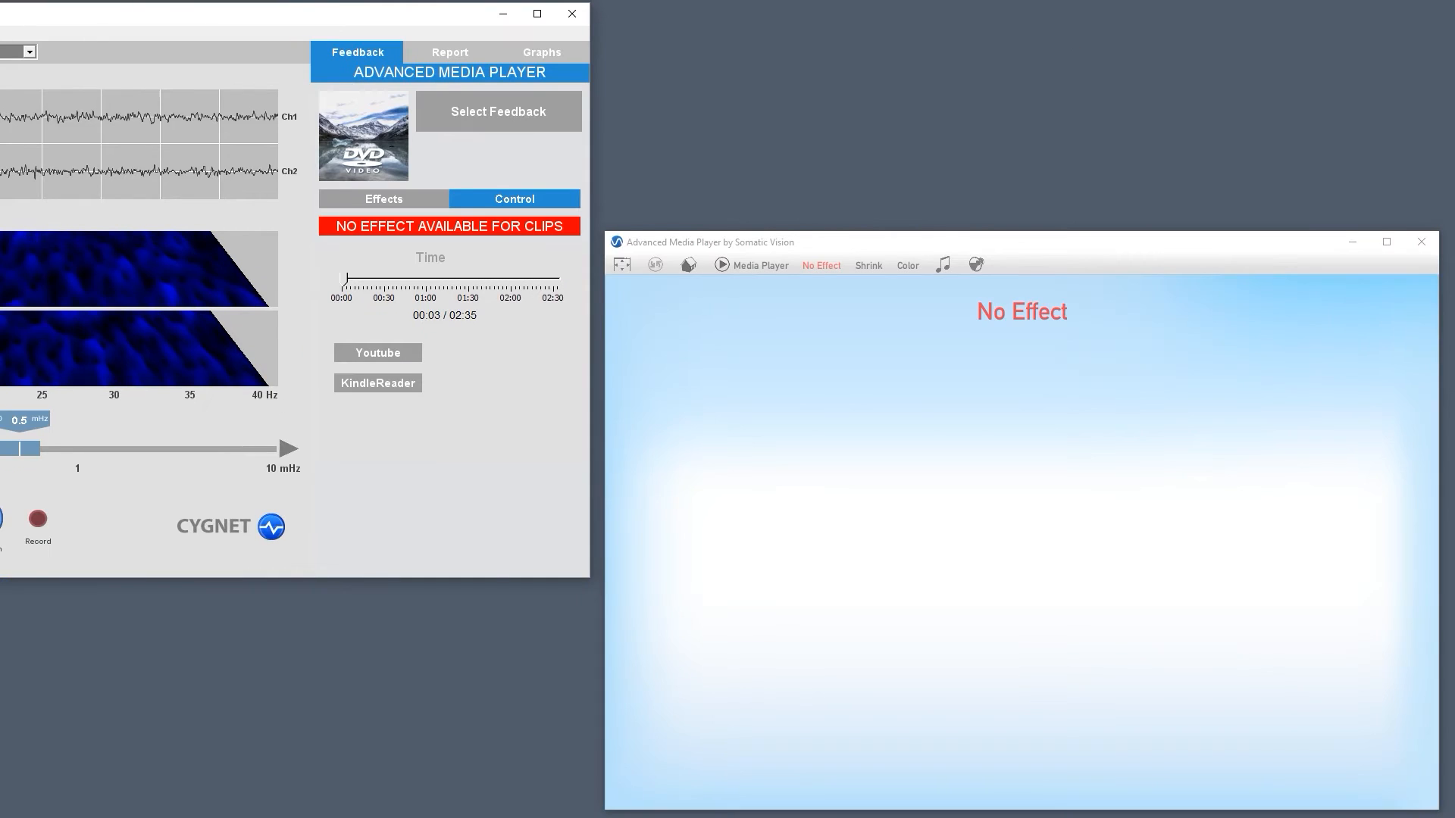
# Open Brian's Legacy at Chapter 1 in the Kindle reader and apply the Shrink effect
pyautogui.click(377, 382)
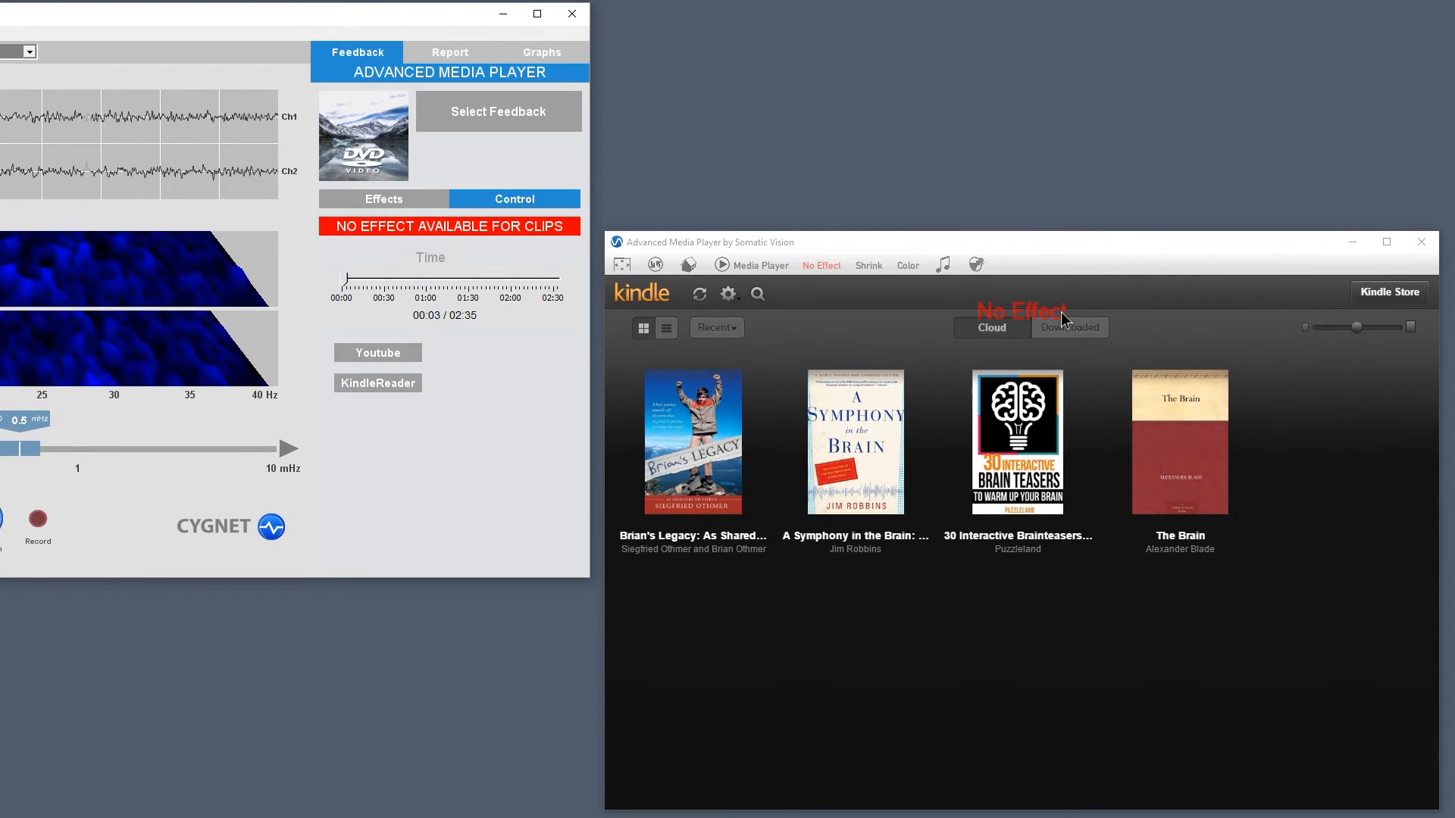
pyautogui.click(383, 198)
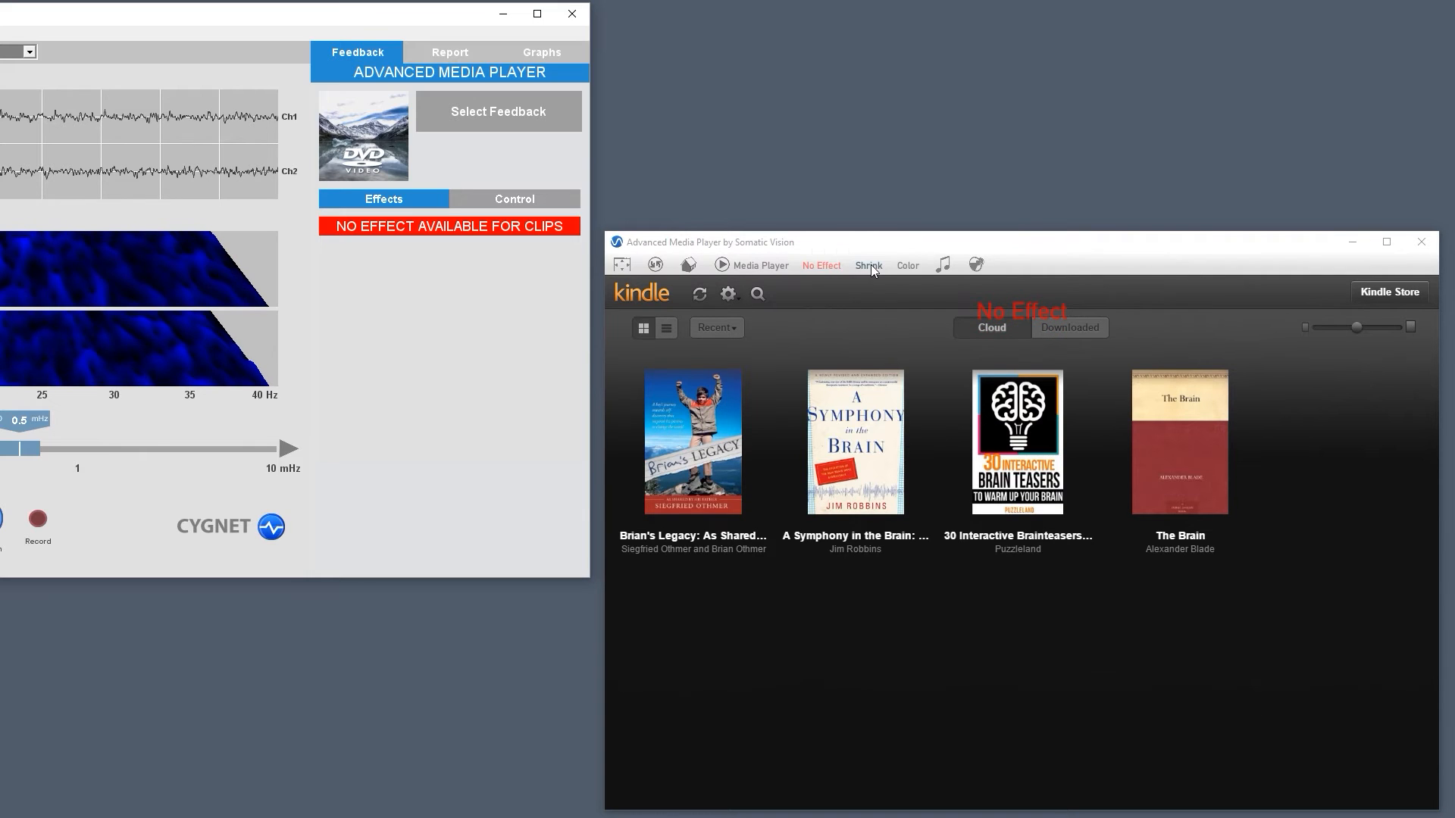
pyautogui.moveTo(906, 269)
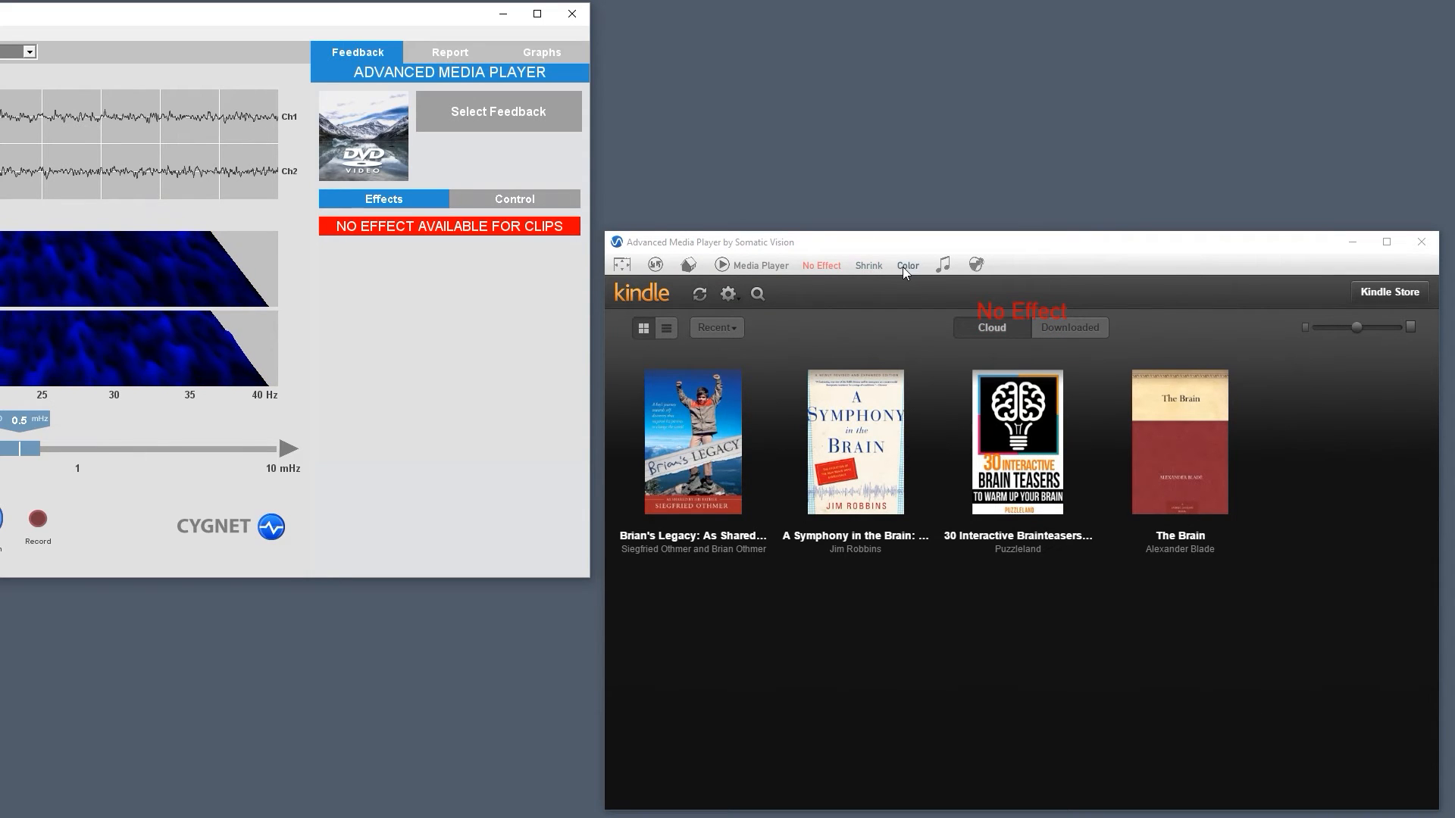
pyautogui.moveTo(687, 449)
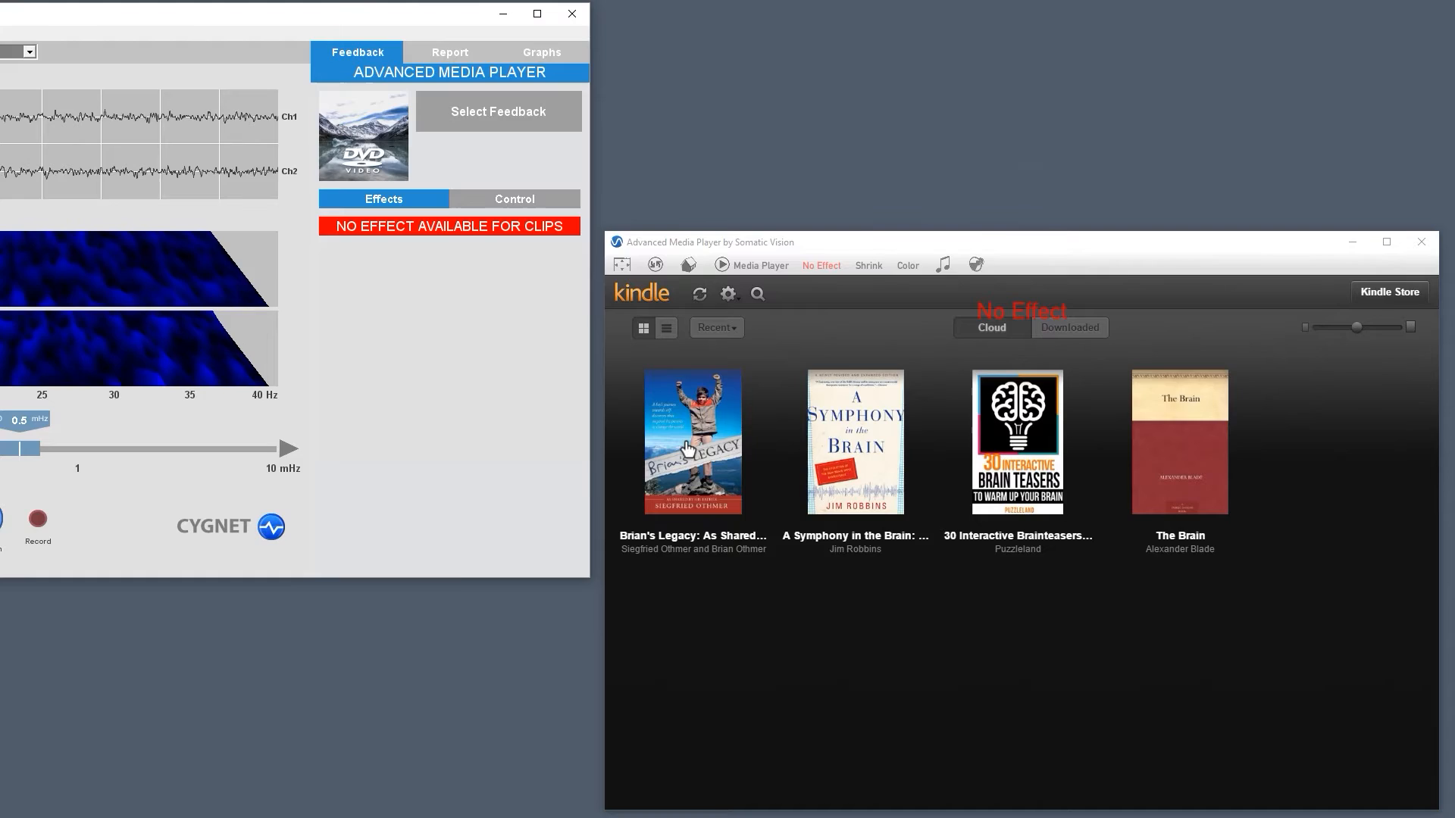
pyautogui.click(691, 441)
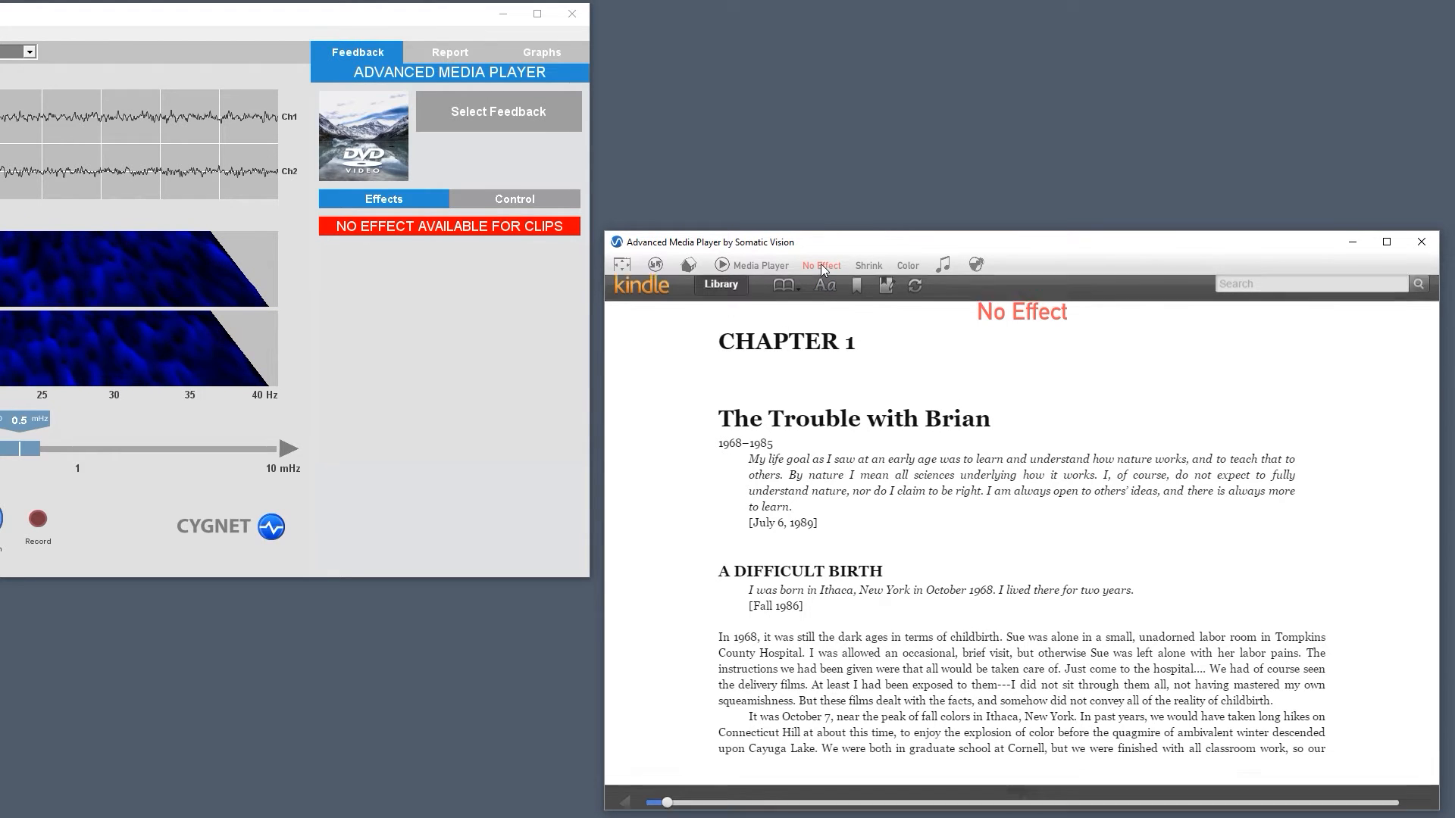
pyautogui.click(867, 266)
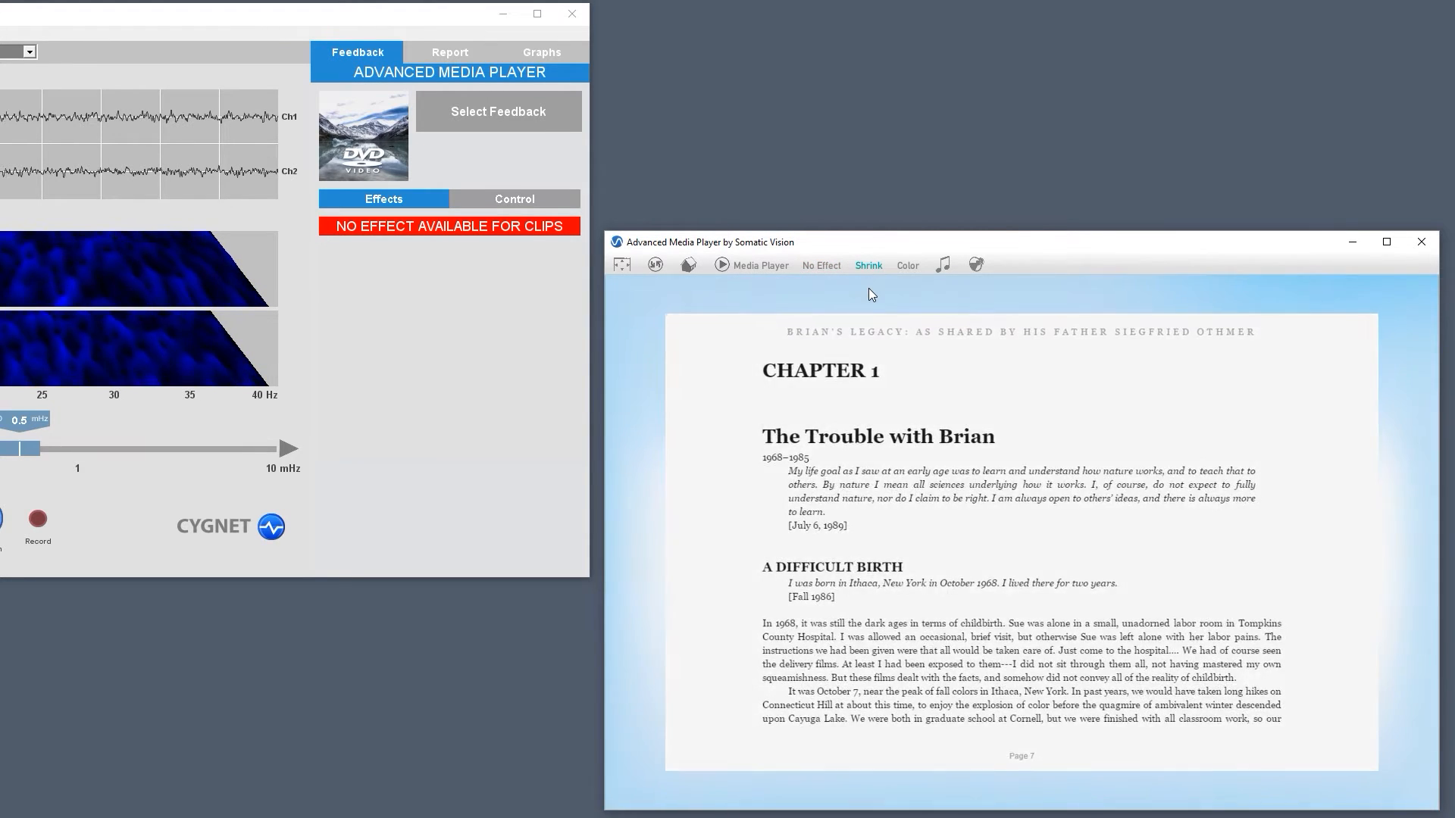
pyautogui.click(867, 267)
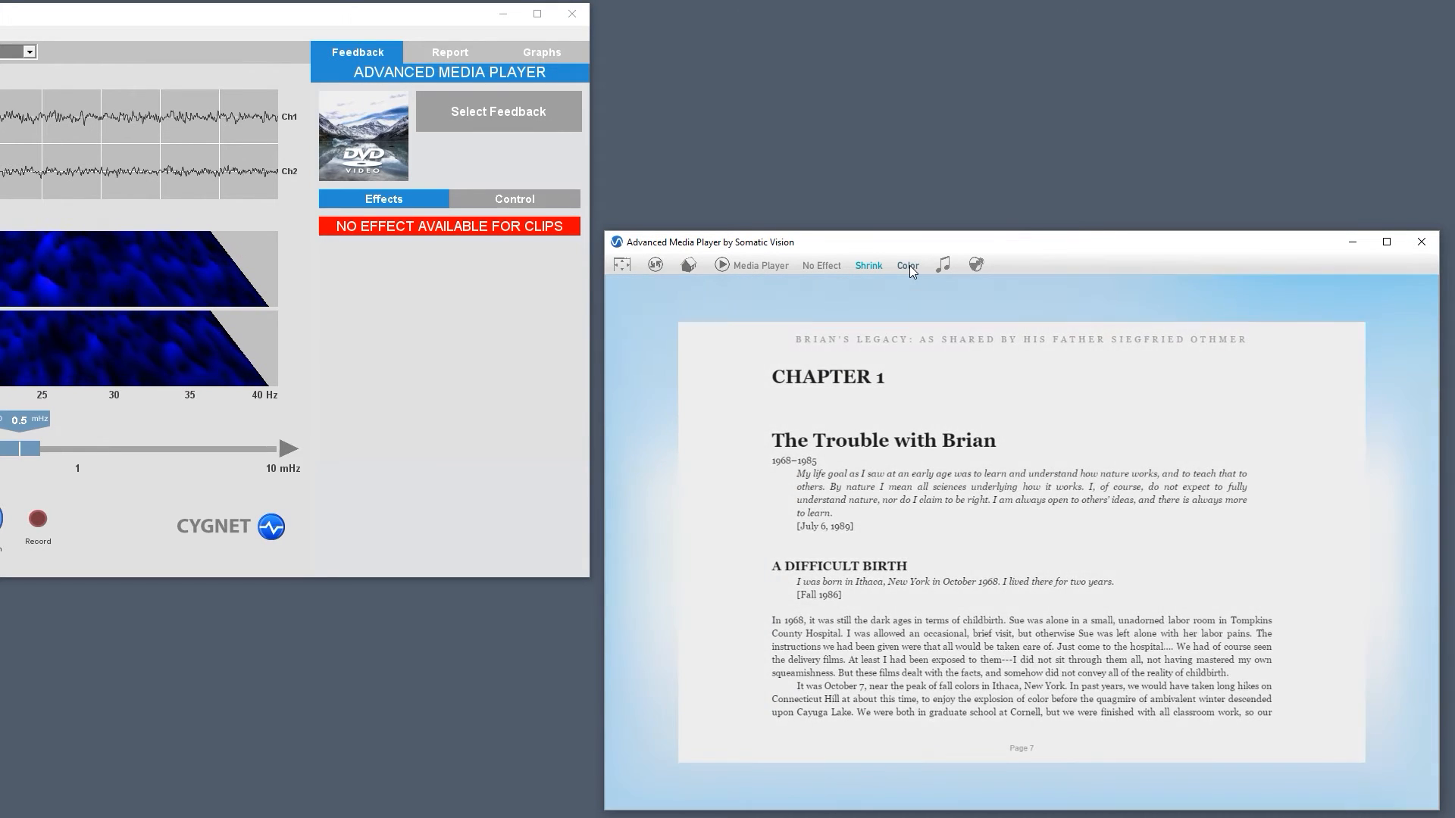
# Switch the Kindle book page to the Color effect, tinting it cyan
pyautogui.click(906, 266)
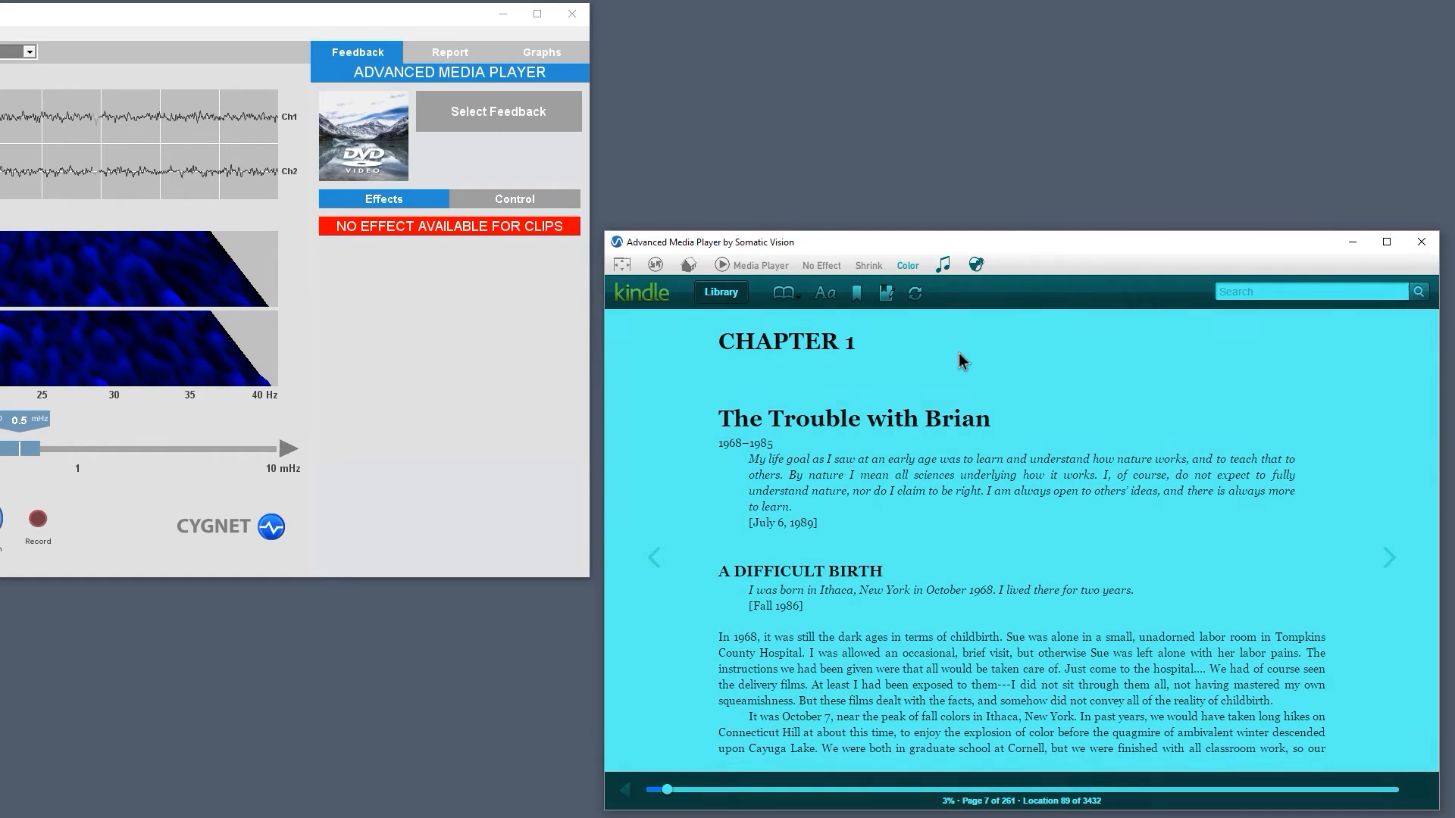
pyautogui.click(914, 293)
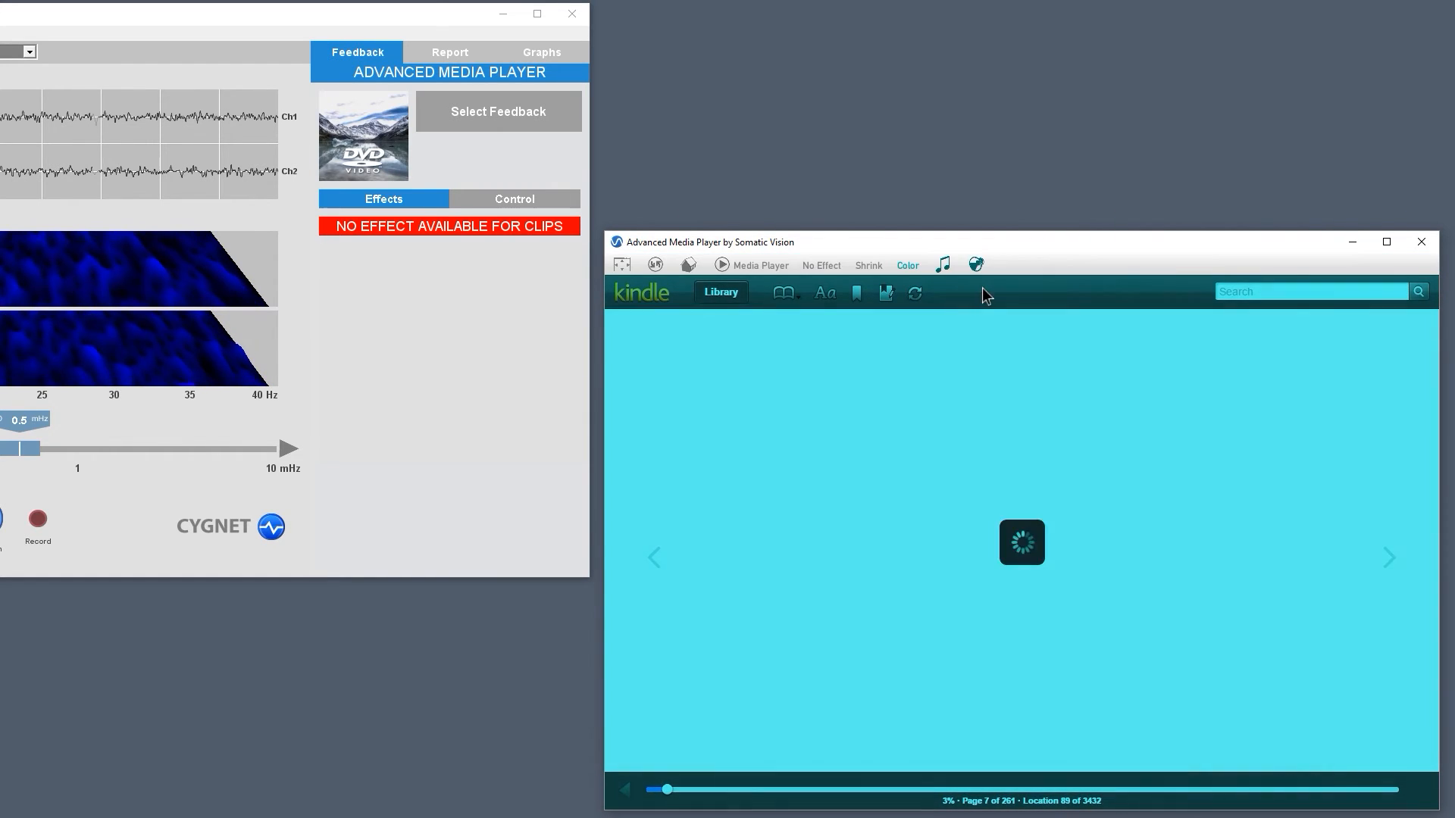